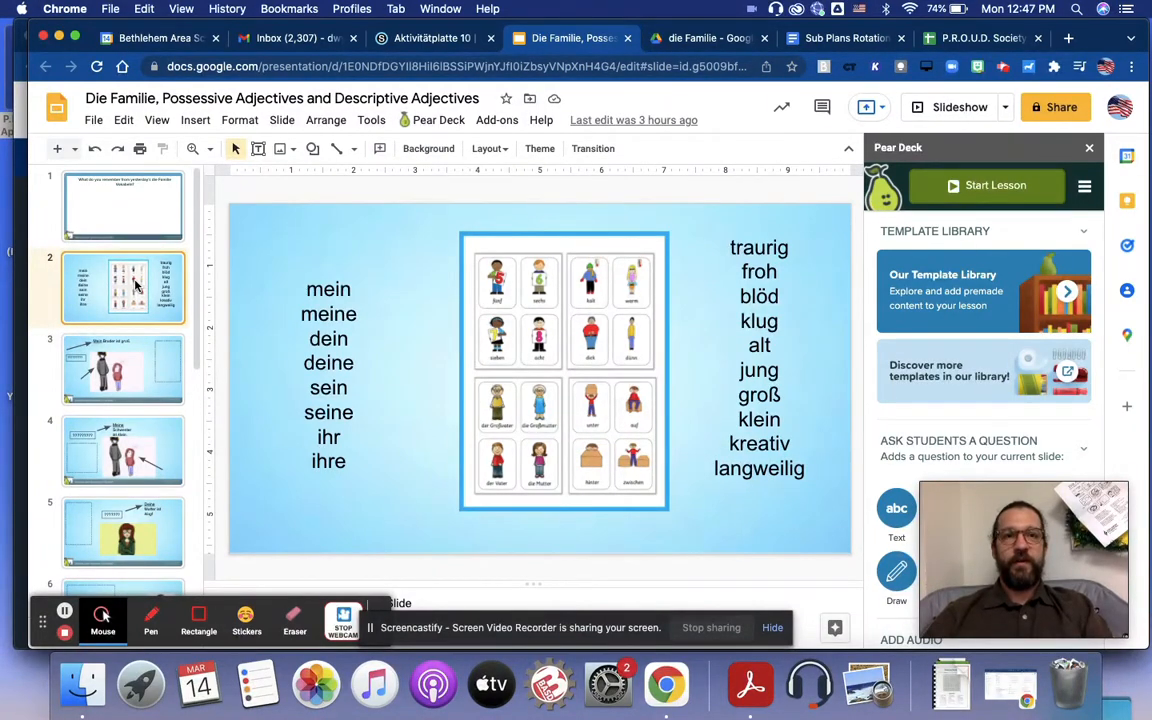
mouse_move(759, 287)
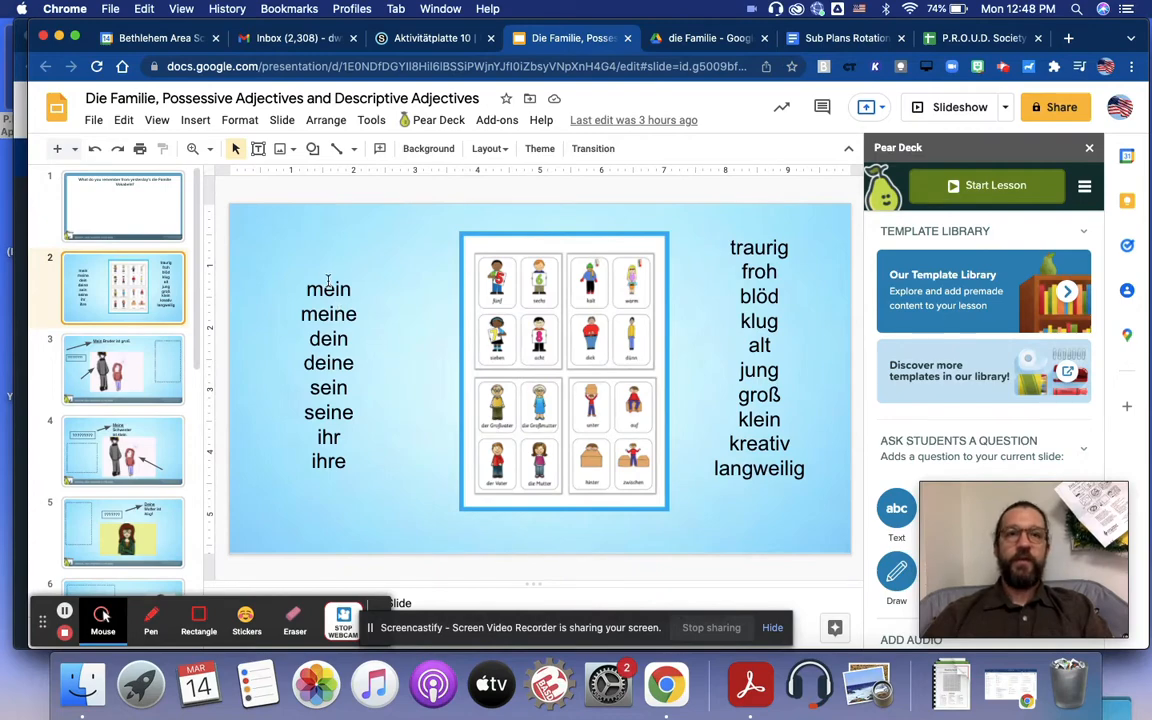
mouse_move(730, 413)
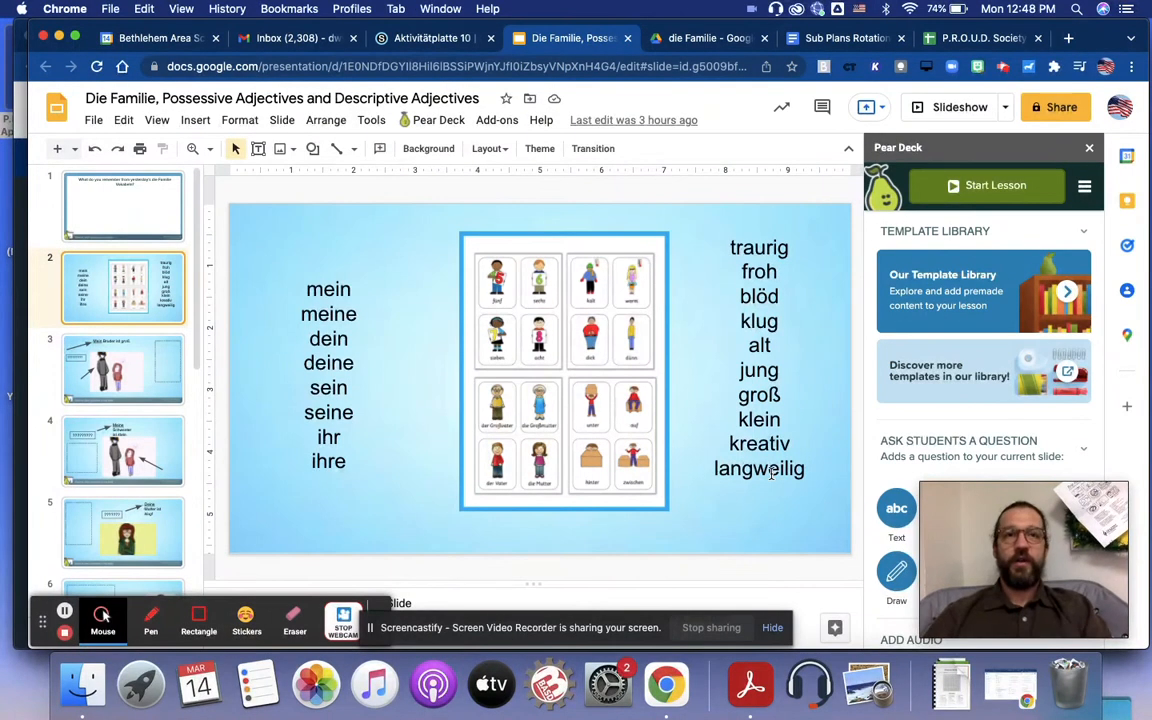
mouse_move(367, 294)
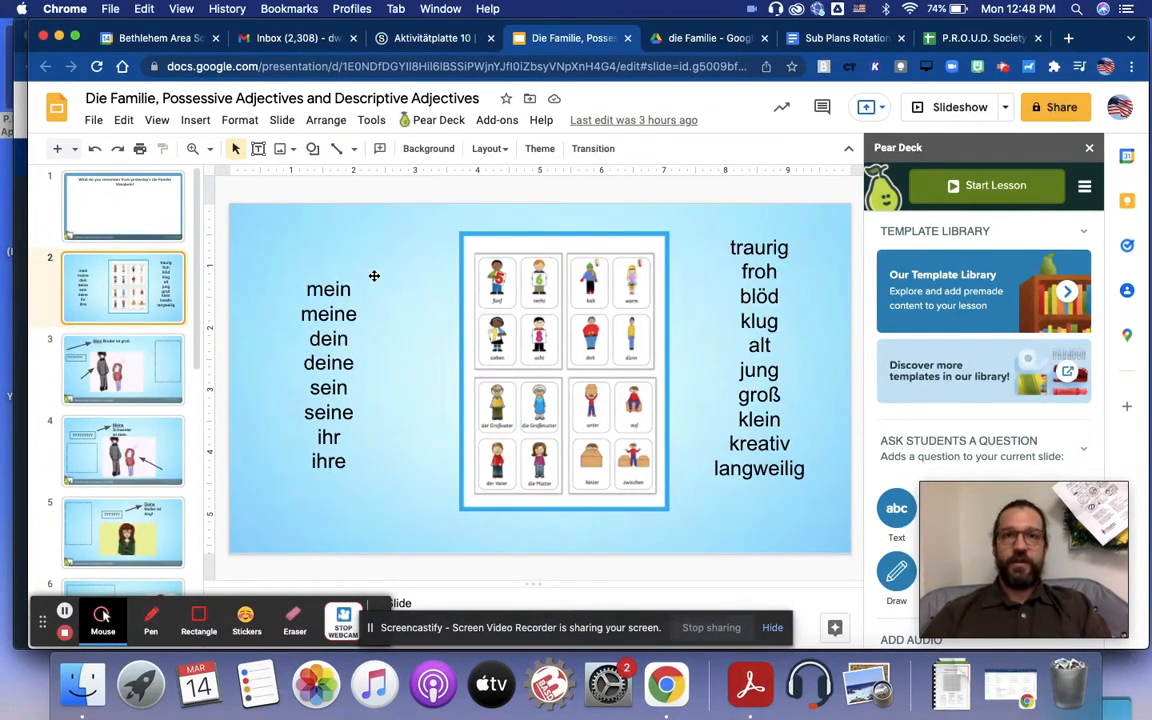
mouse_move(365, 305)
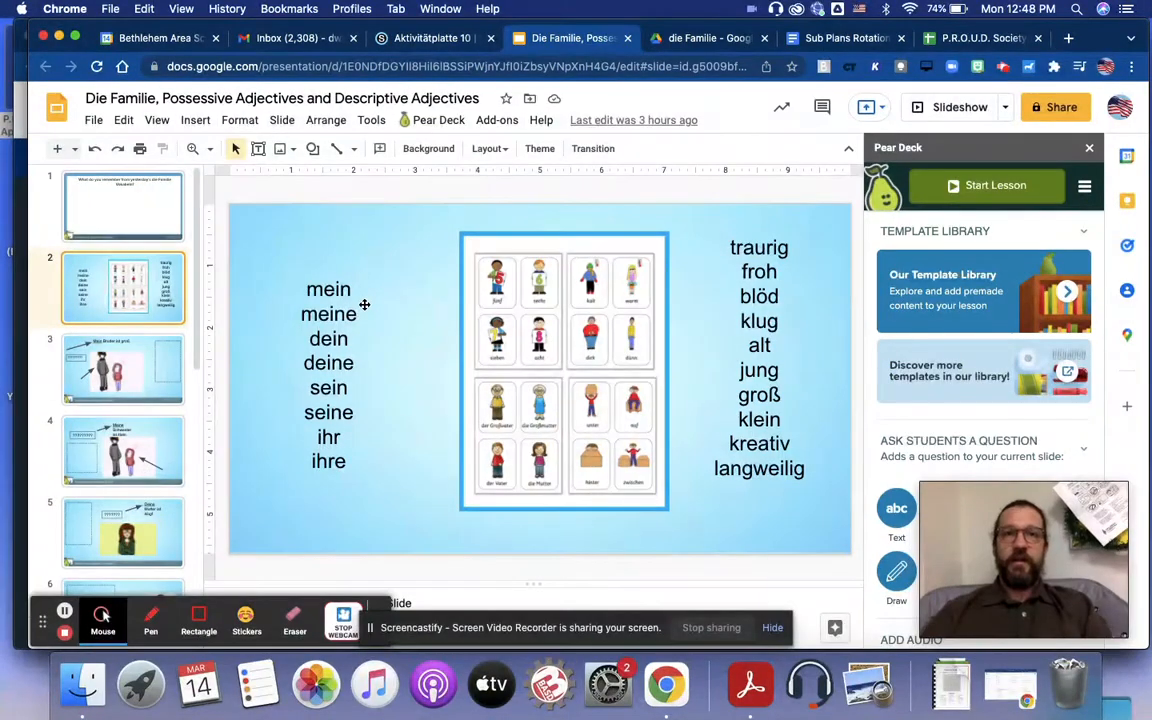
mouse_move(362, 303)
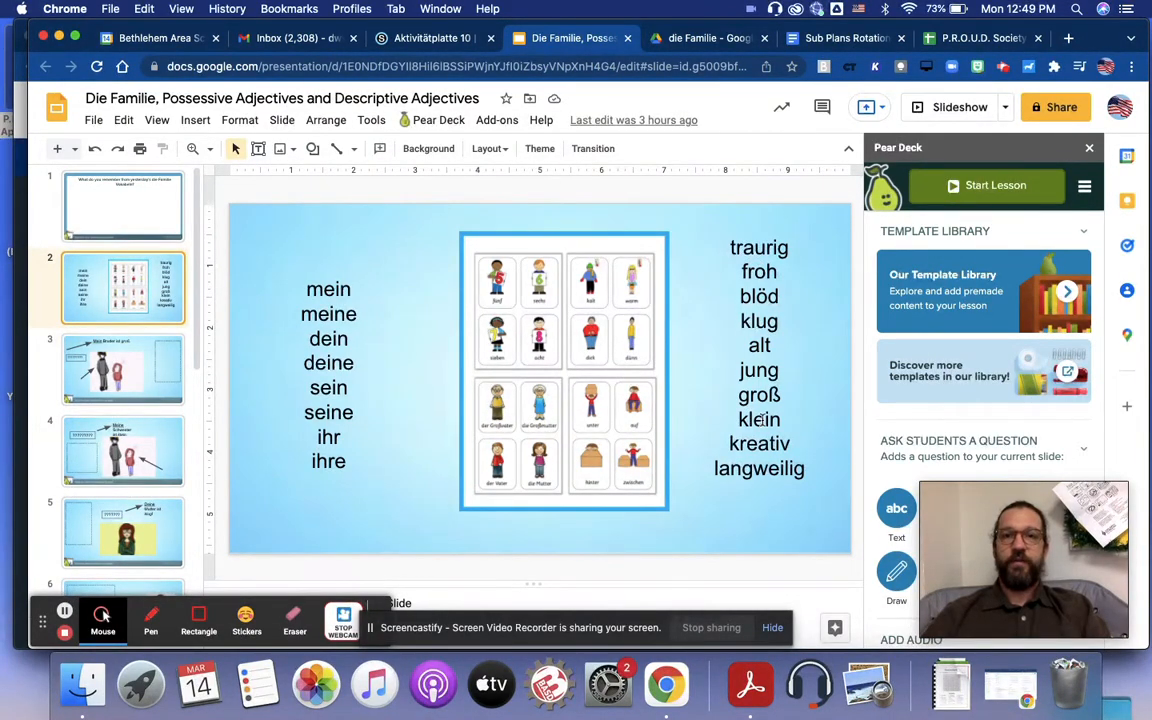
mouse_move(755, 380)
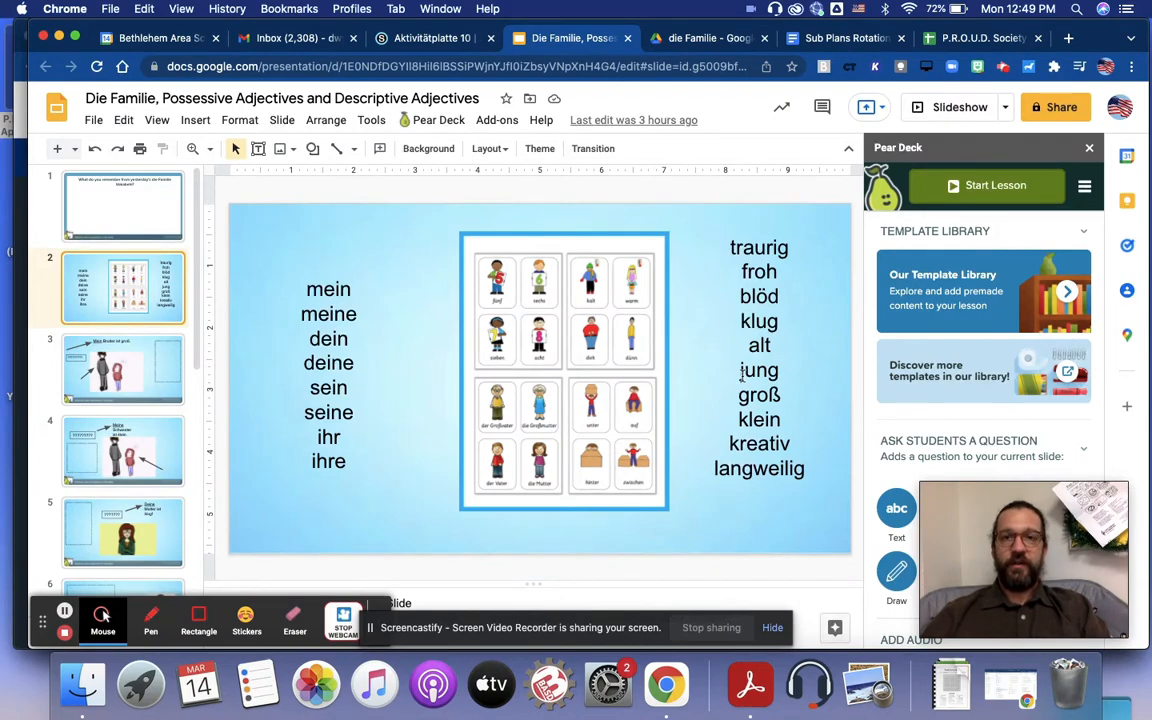
- Open slide 3, the 'Mein Bruder ist groß' drawing activity
double_click(759, 370)
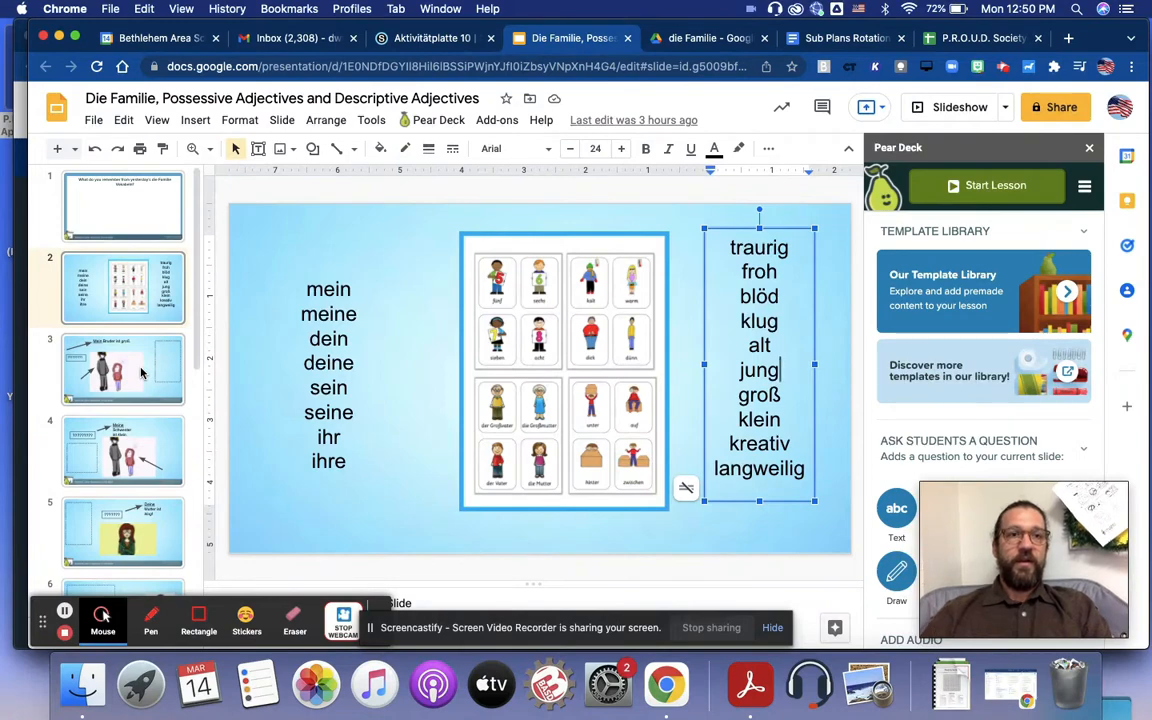
left_click(123, 368)
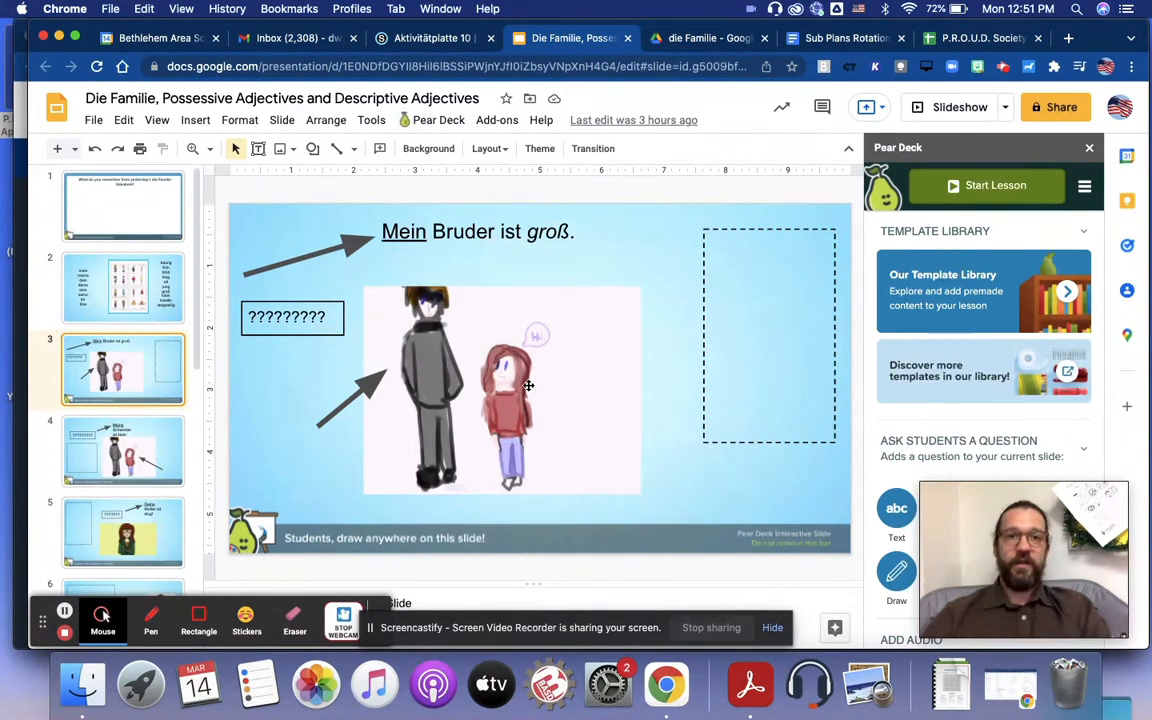
mouse_move(500, 295)
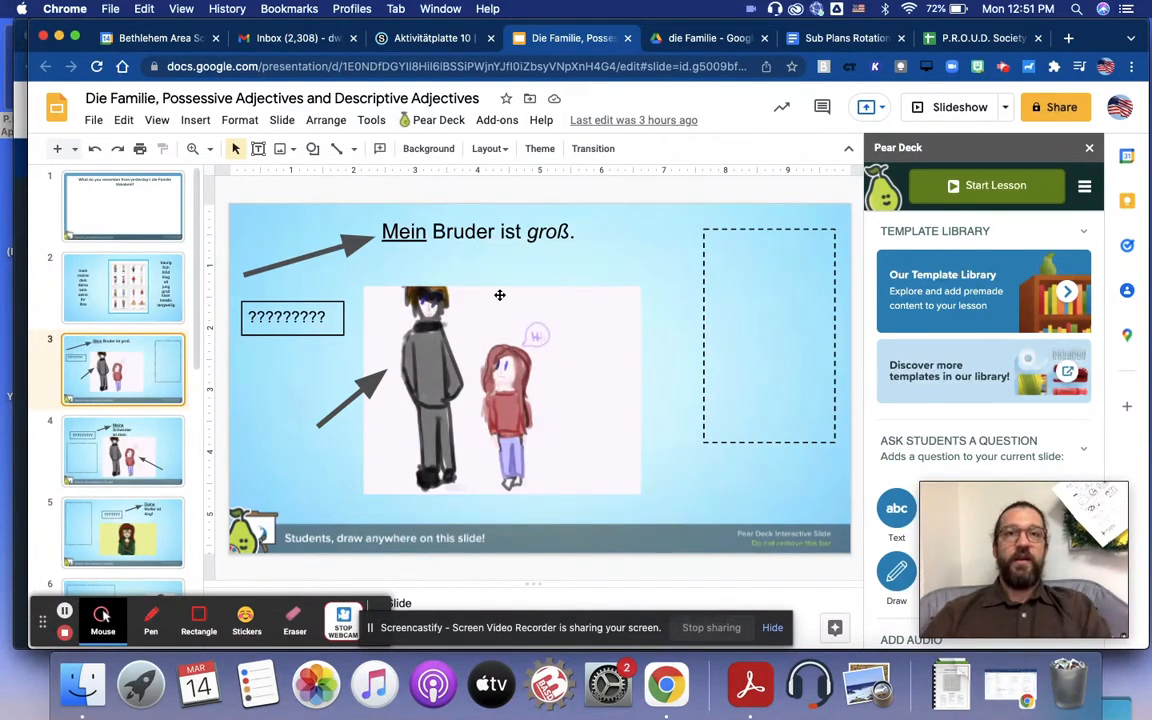
mouse_move(482, 273)
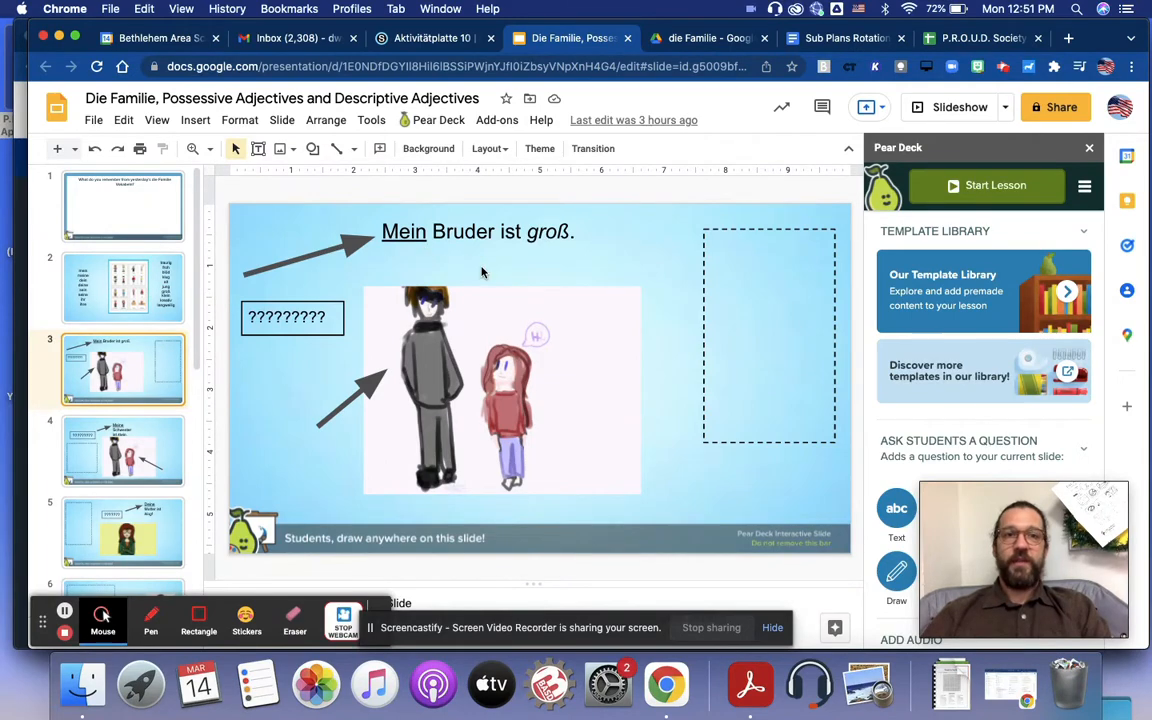
mouse_move(495, 373)
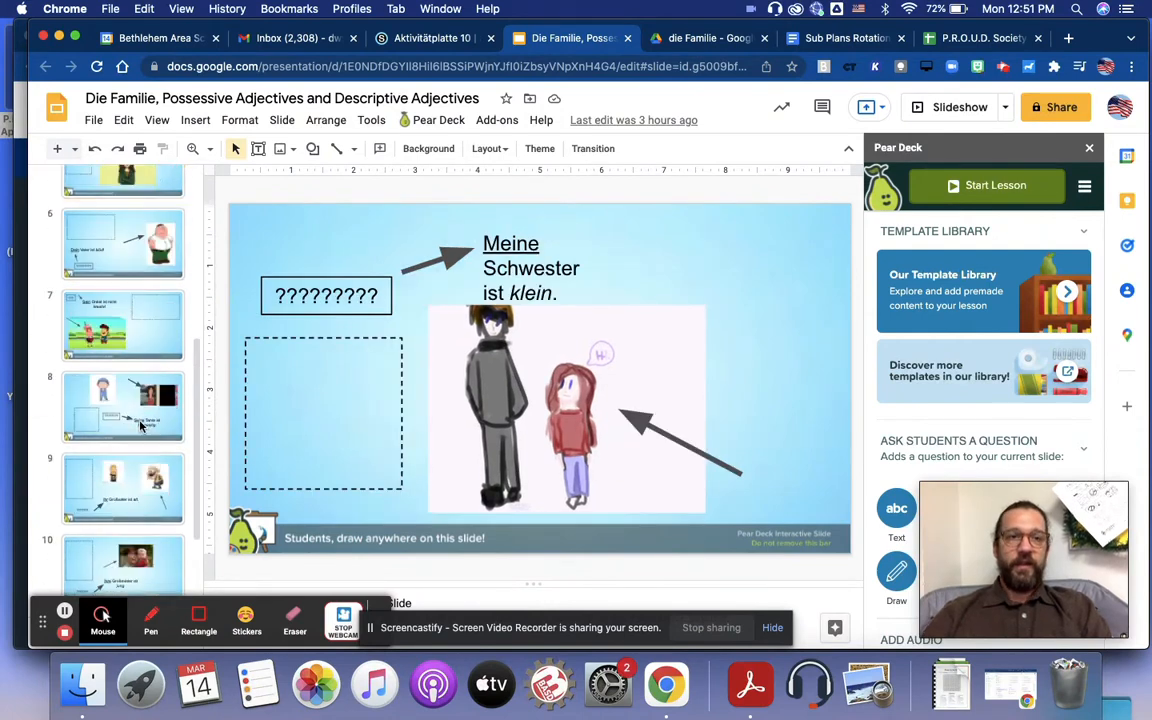
- Open slide 12, the activity sorting adjectives and opposites across the blue line
left_click(123, 490)
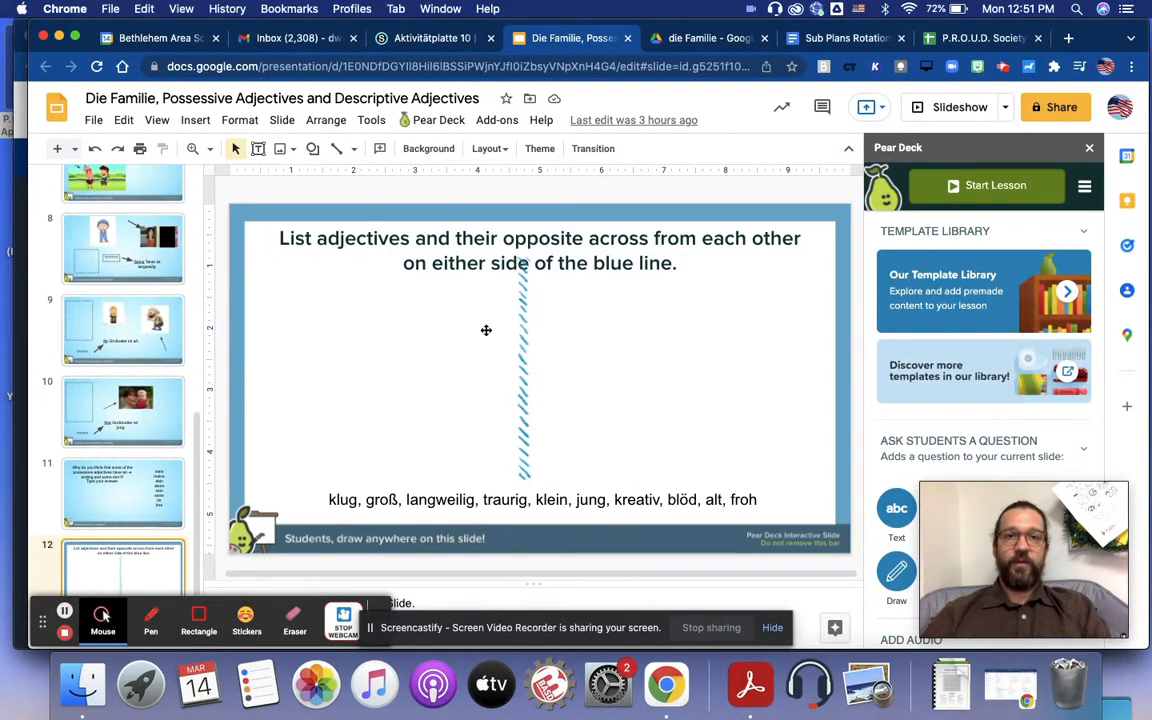
mouse_move(363, 495)
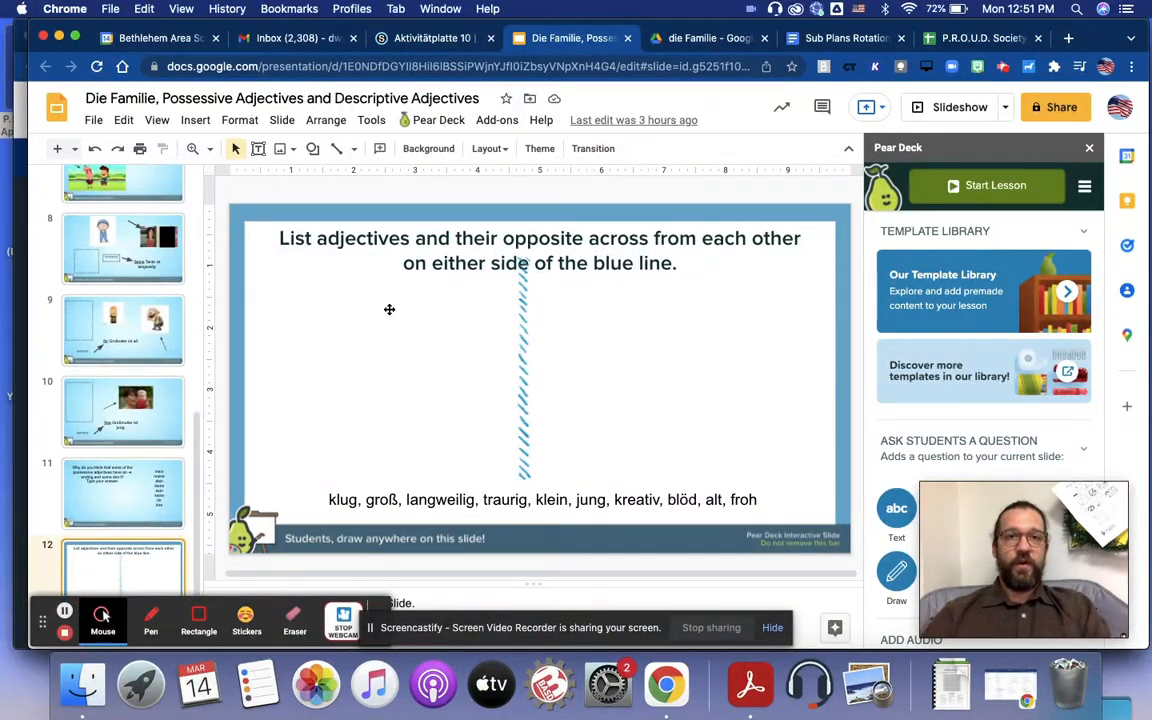
mouse_move(356, 304)
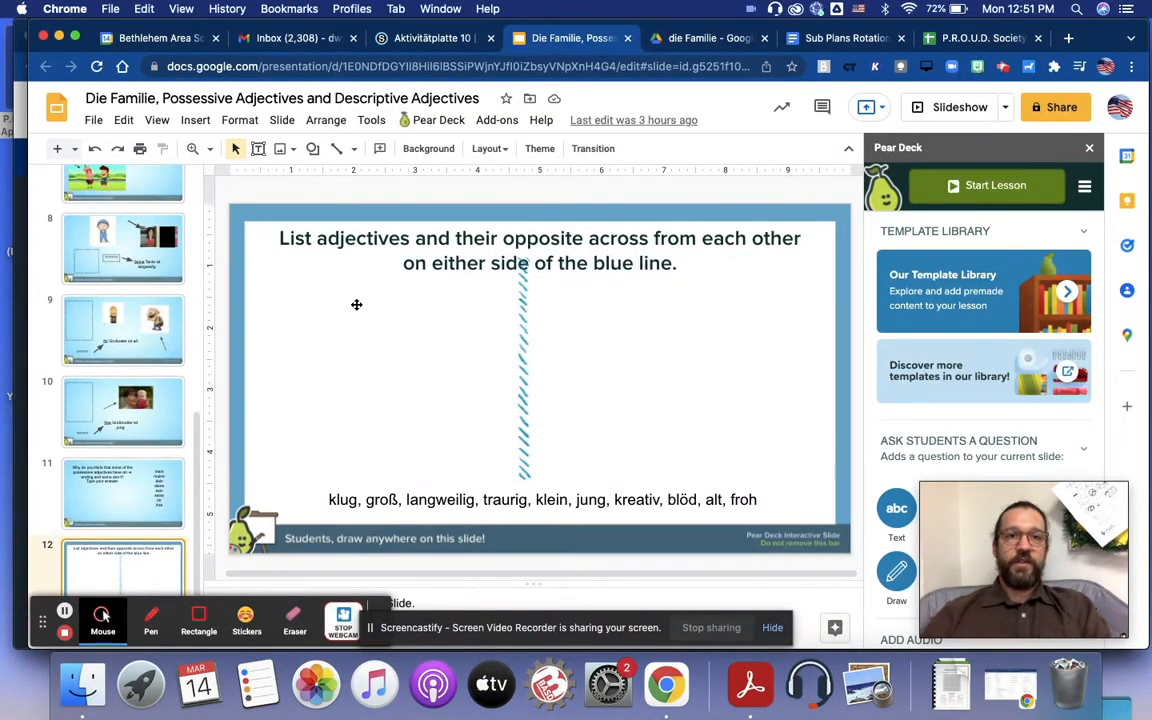
mouse_move(740, 307)
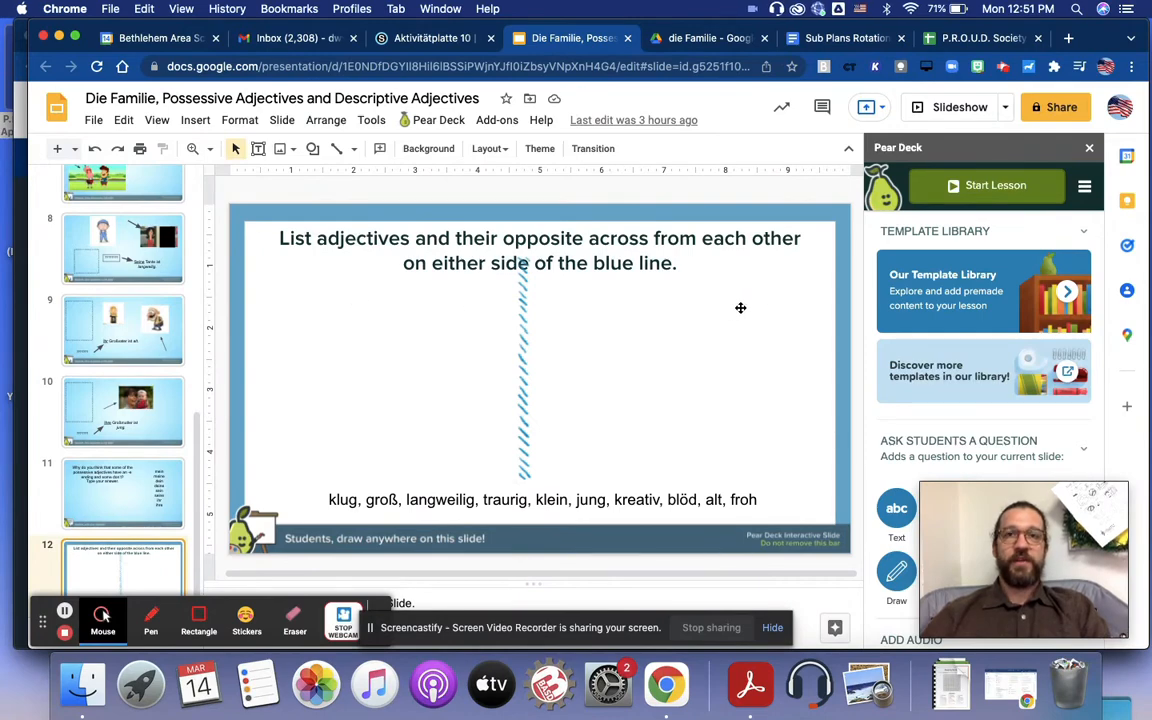
mouse_move(334, 351)
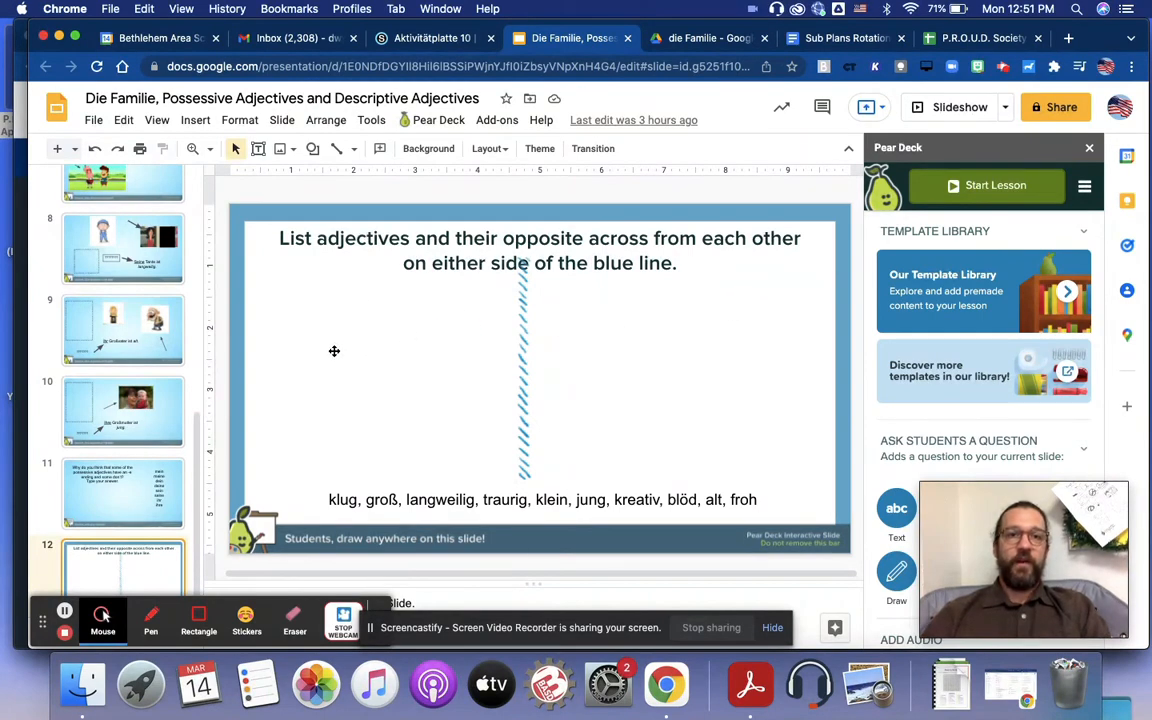
mouse_move(770, 347)
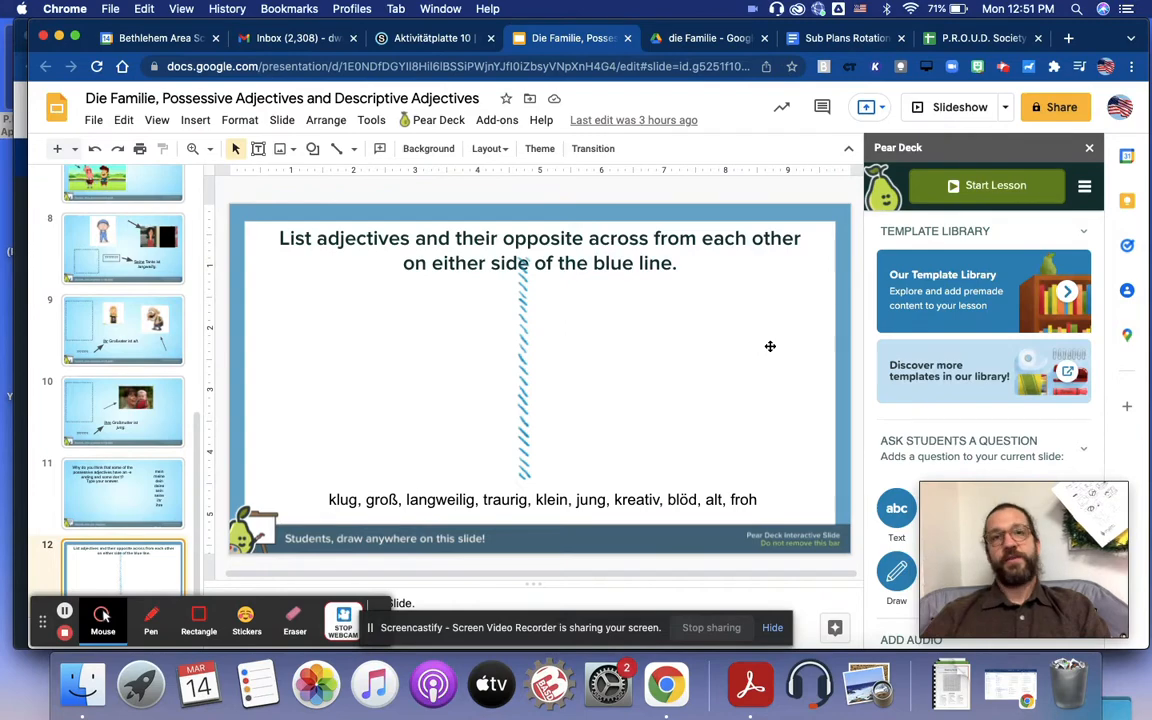